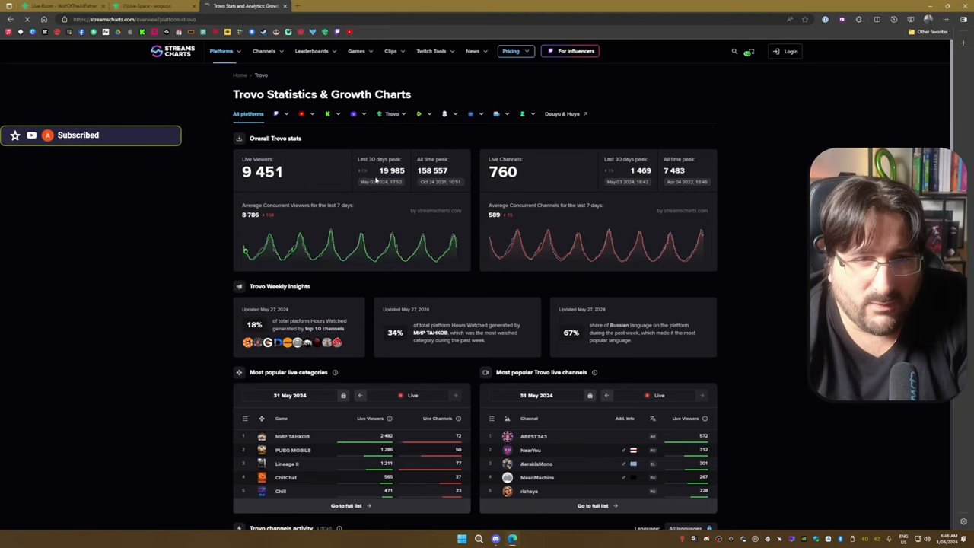
# - Switch from Trovo statistics to the All Live Streaming Platforms Overview ranking YouTube, Twitch and Kick
pyautogui.click(222, 51)
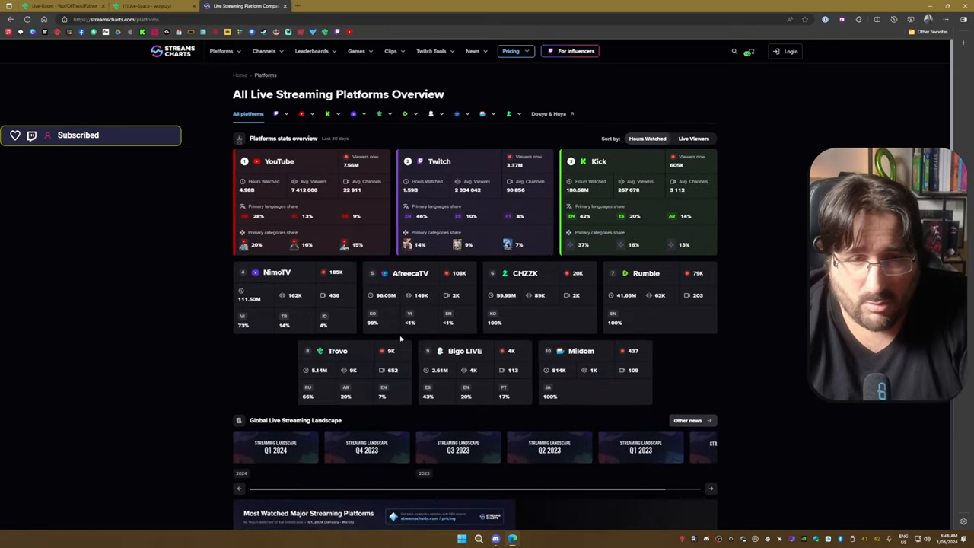
pyautogui.moveTo(368, 165)
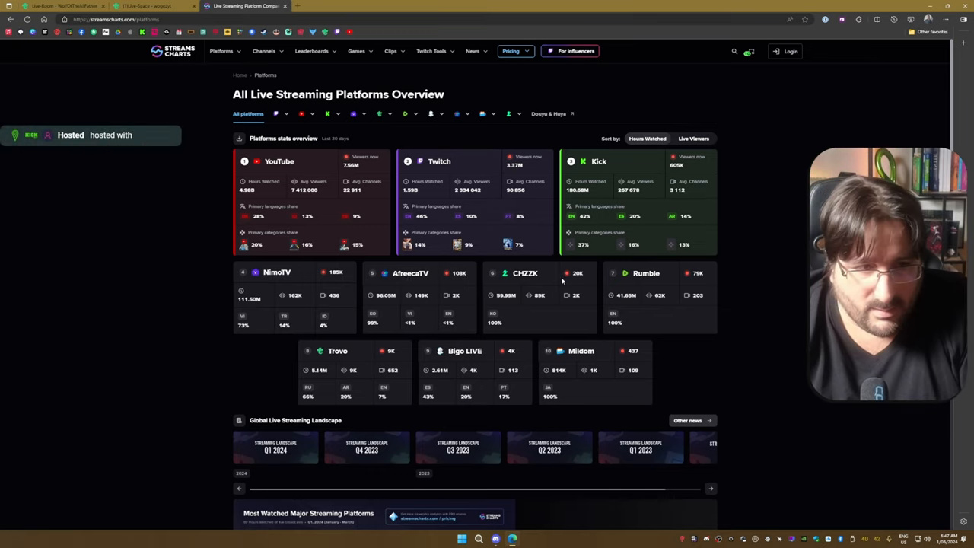
pyautogui.moveTo(589, 272)
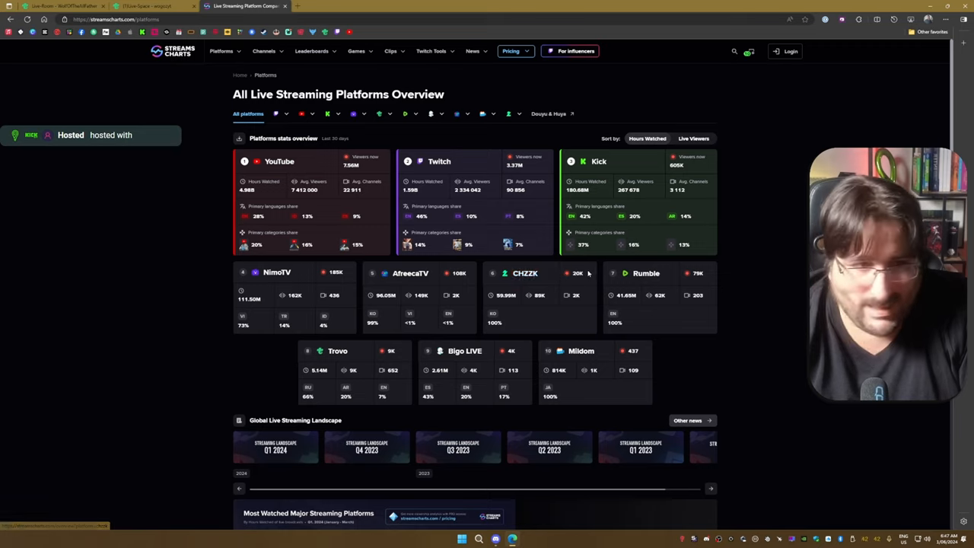